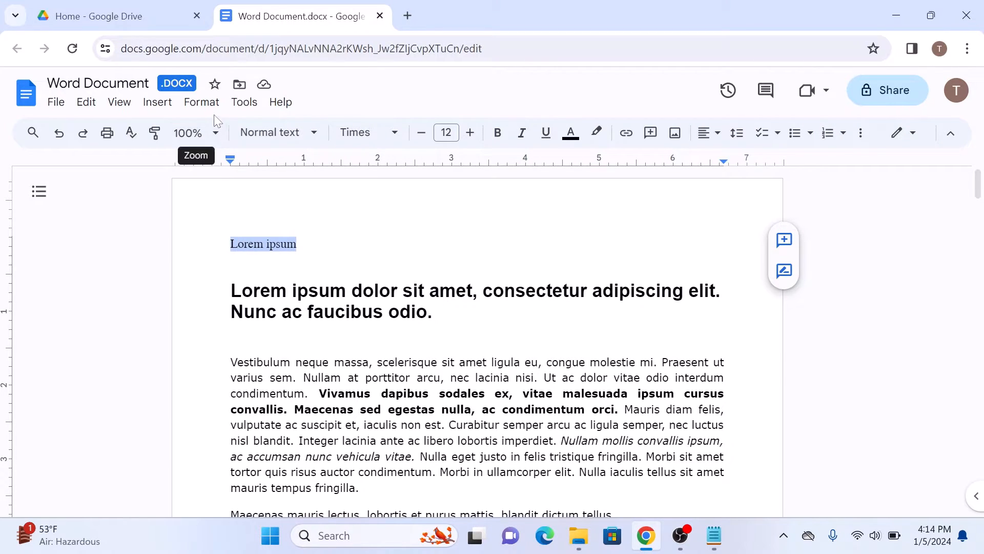
Step: Style the 'Lorem ipsum' line as Heading 1, then bring up the Insert menu on the blank page
left_click(201, 101)
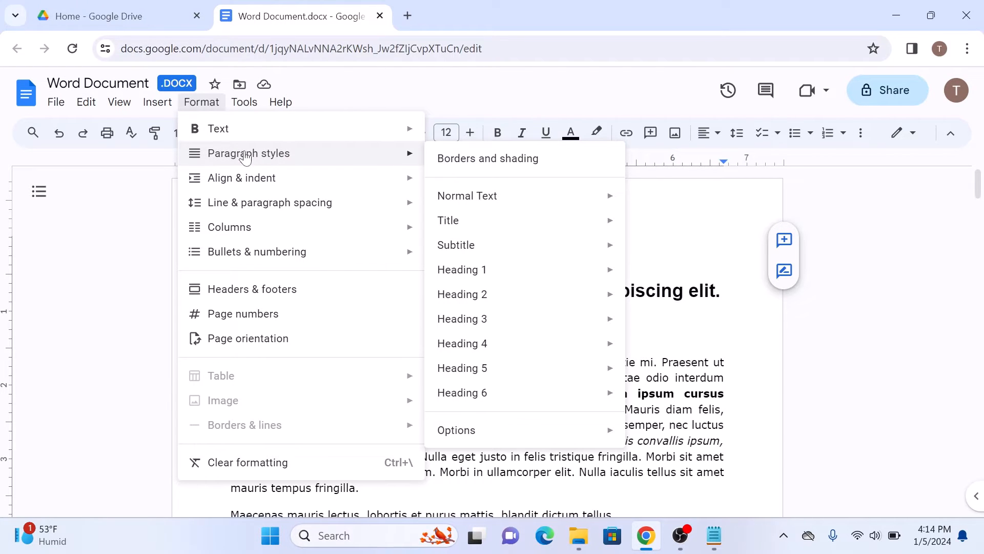
mouse_move(462, 269)
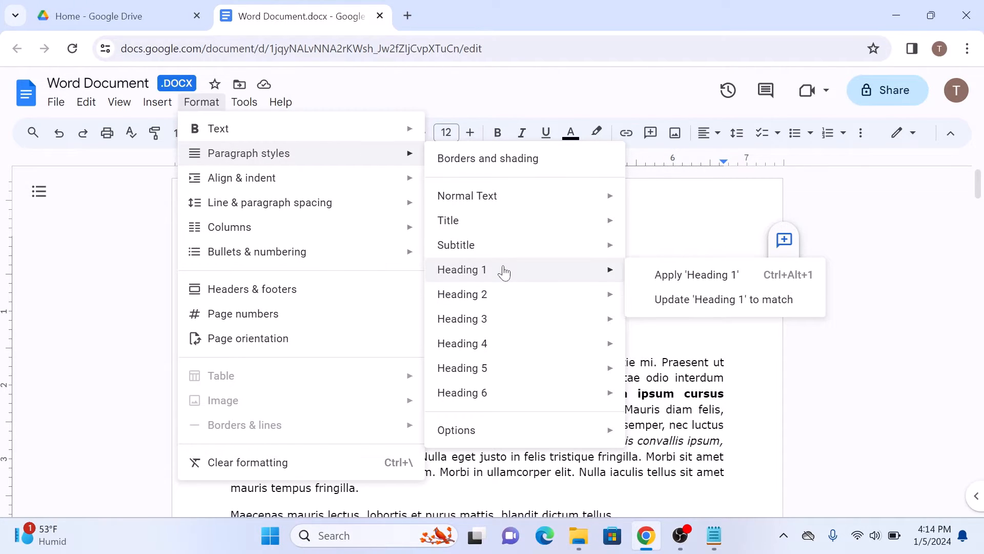
left_click(696, 274)
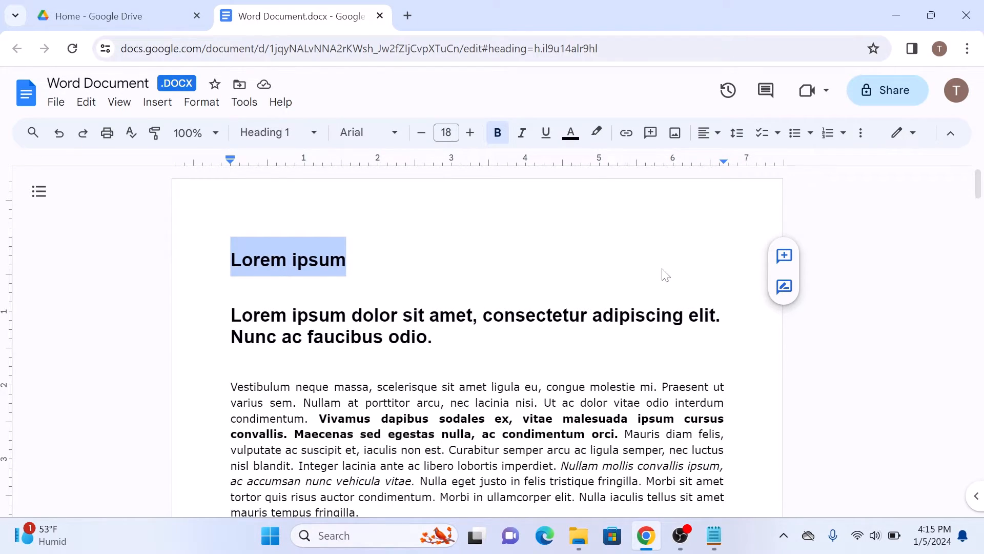
left_click(232, 259)
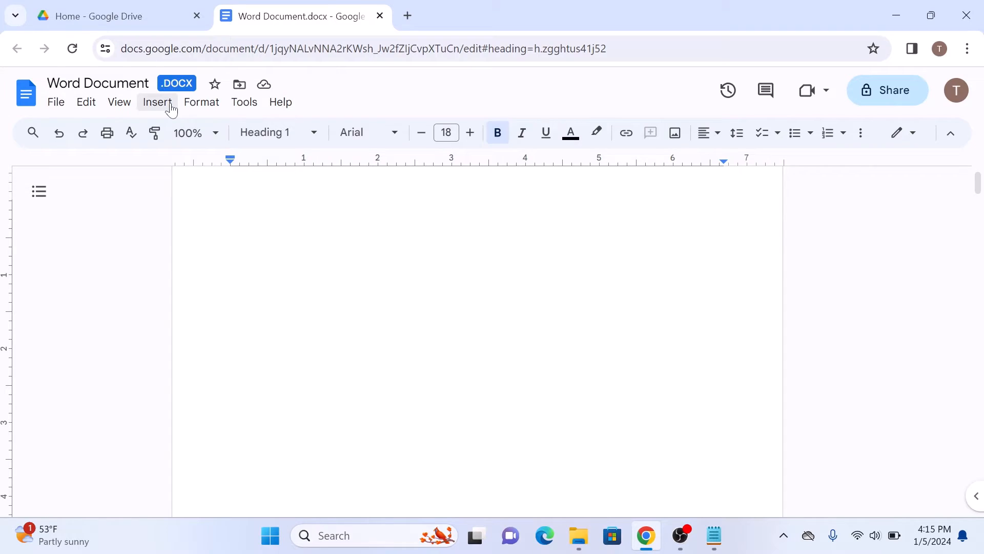
left_click(156, 101)
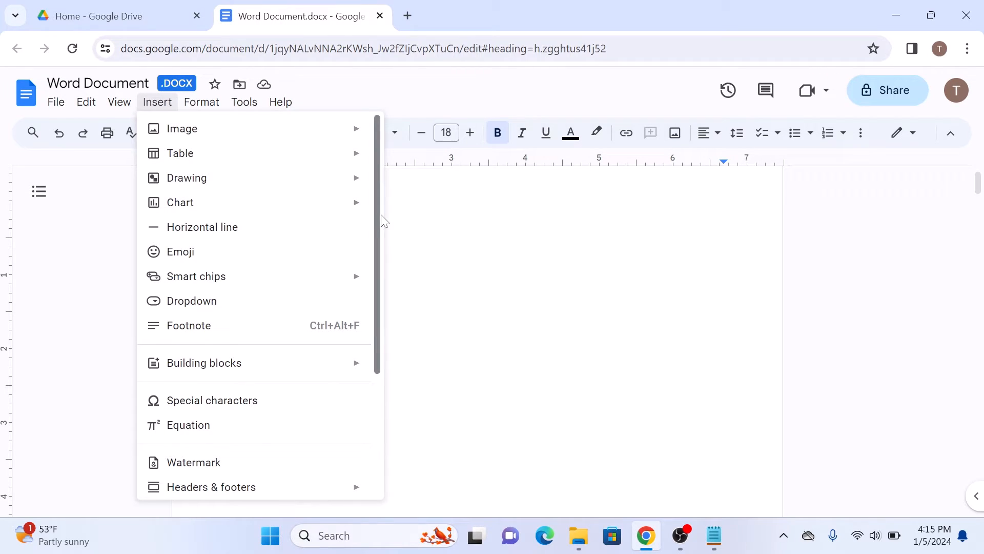
Step: Scroll down the Insert menu to reach the Table of contents options
scroll("down", 3)
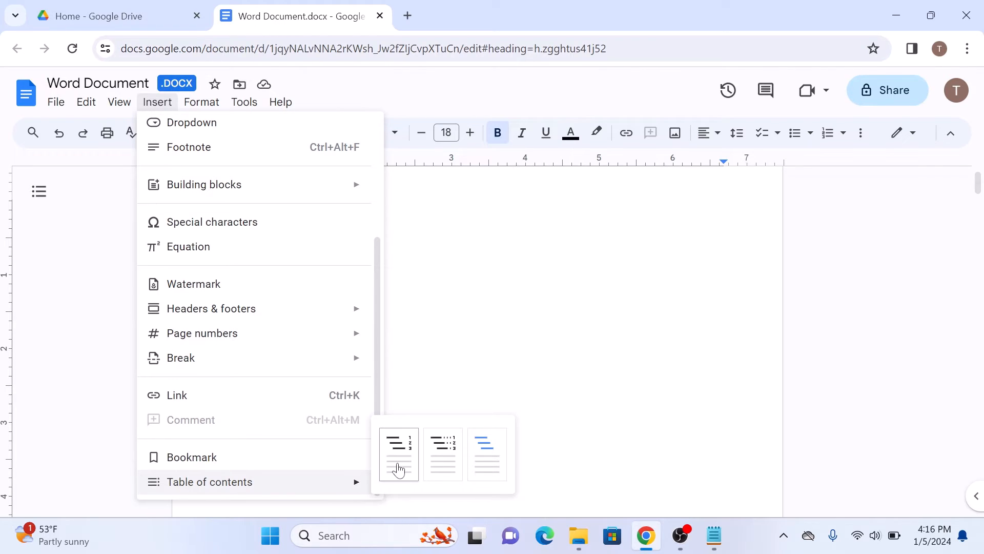
mouse_move(443, 453)
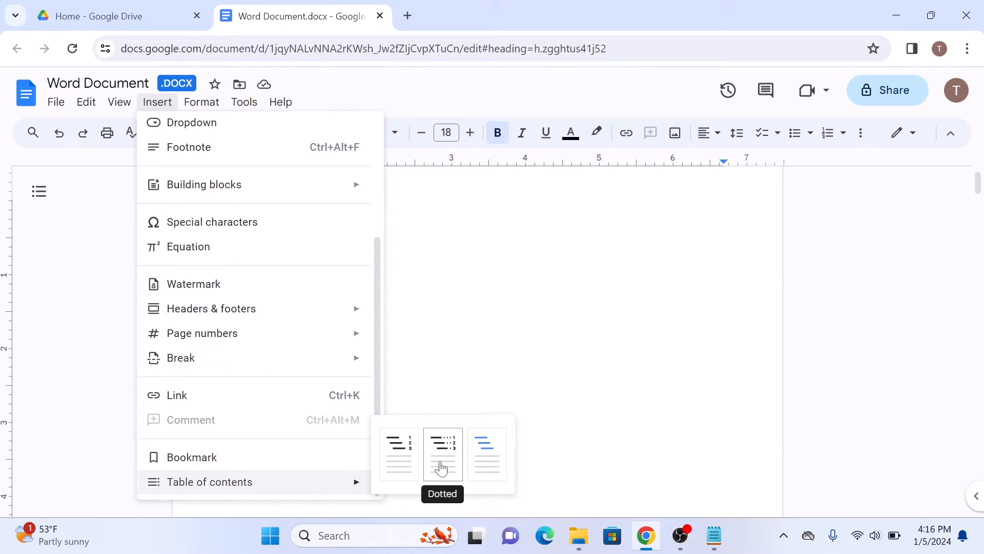
mouse_move(492, 467)
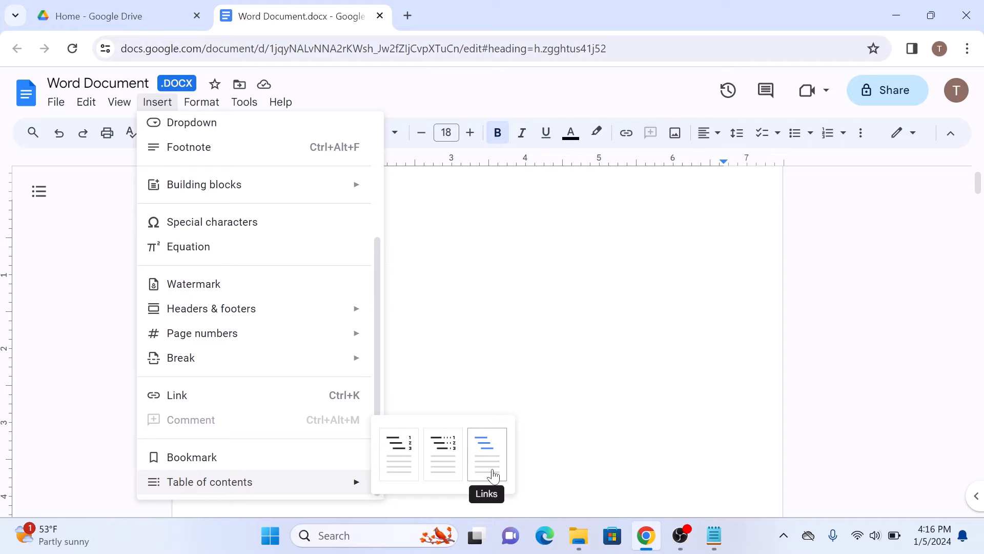
mouse_move(398, 453)
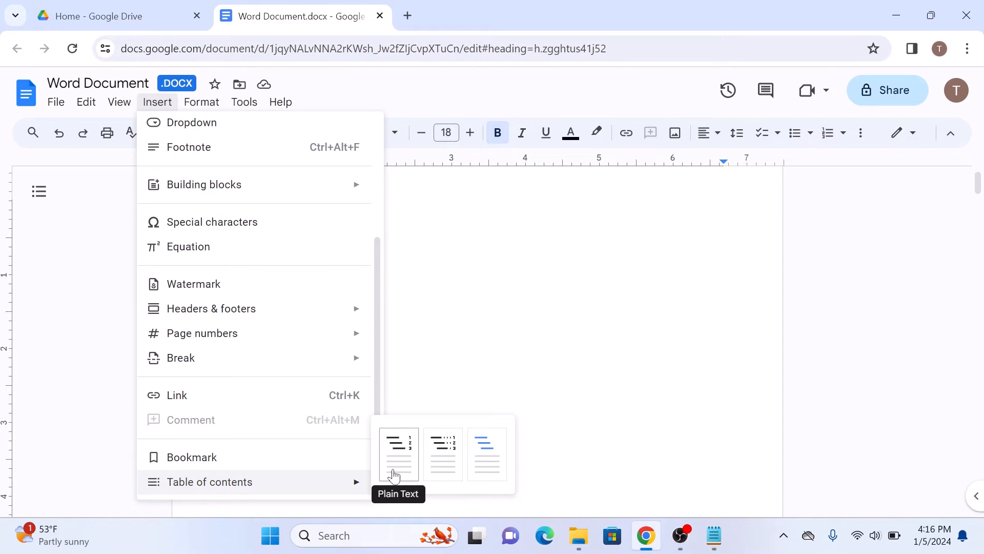